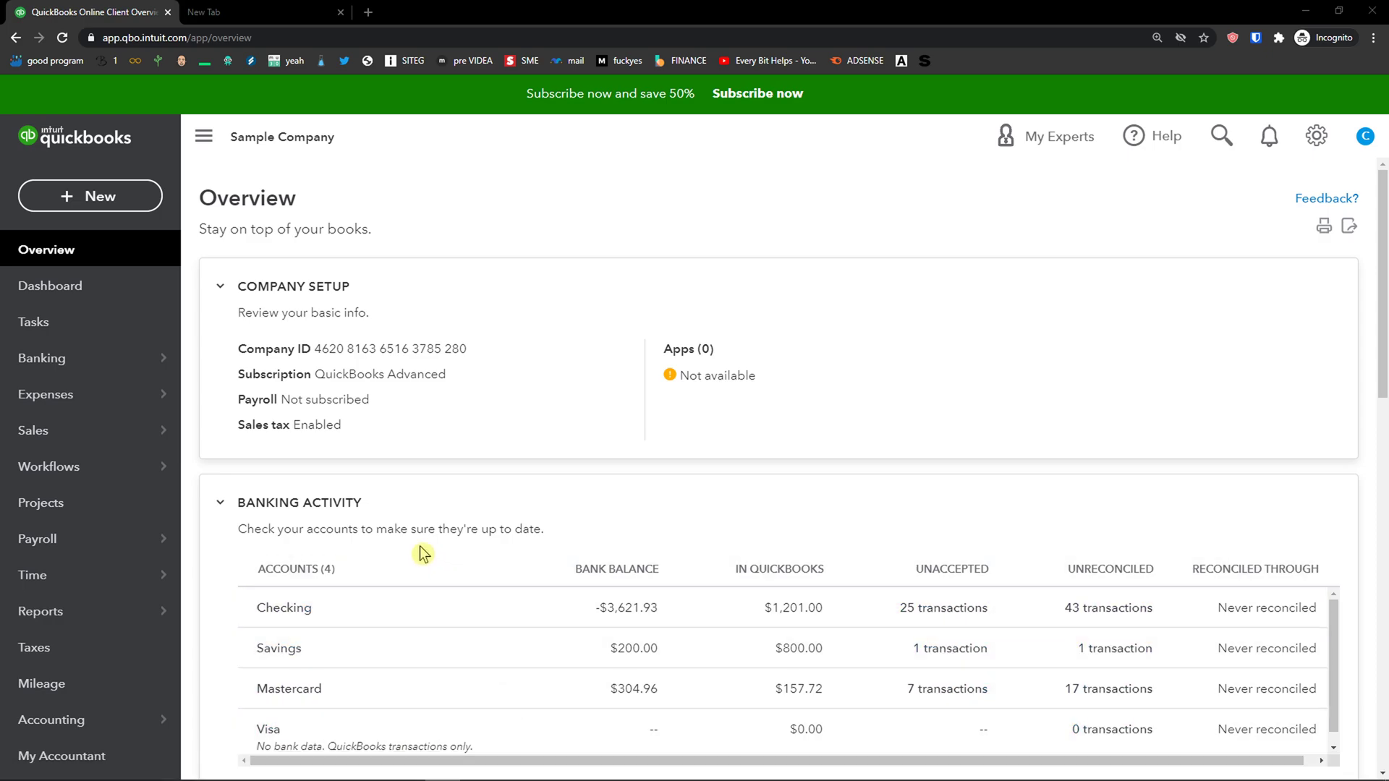
mouse_move(197, 474)
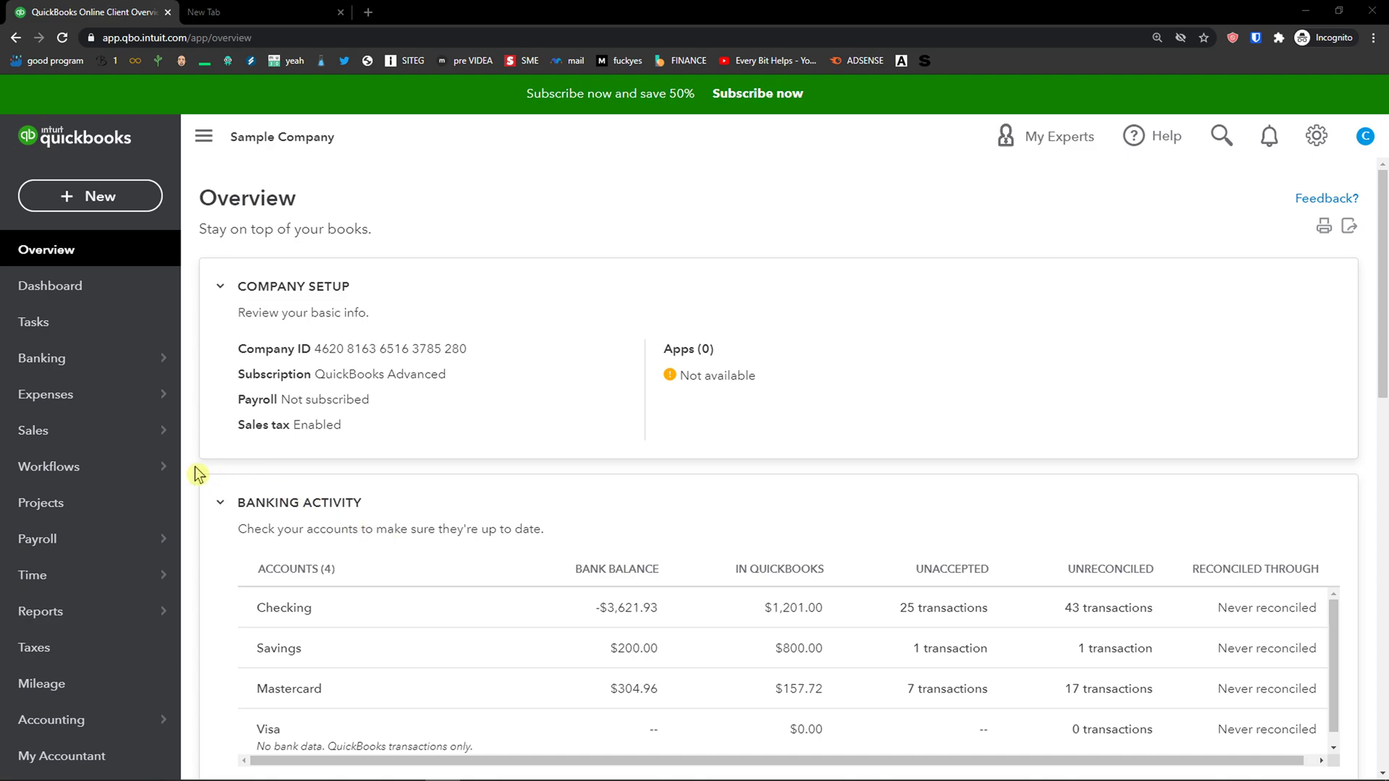
mouse_move(448, 376)
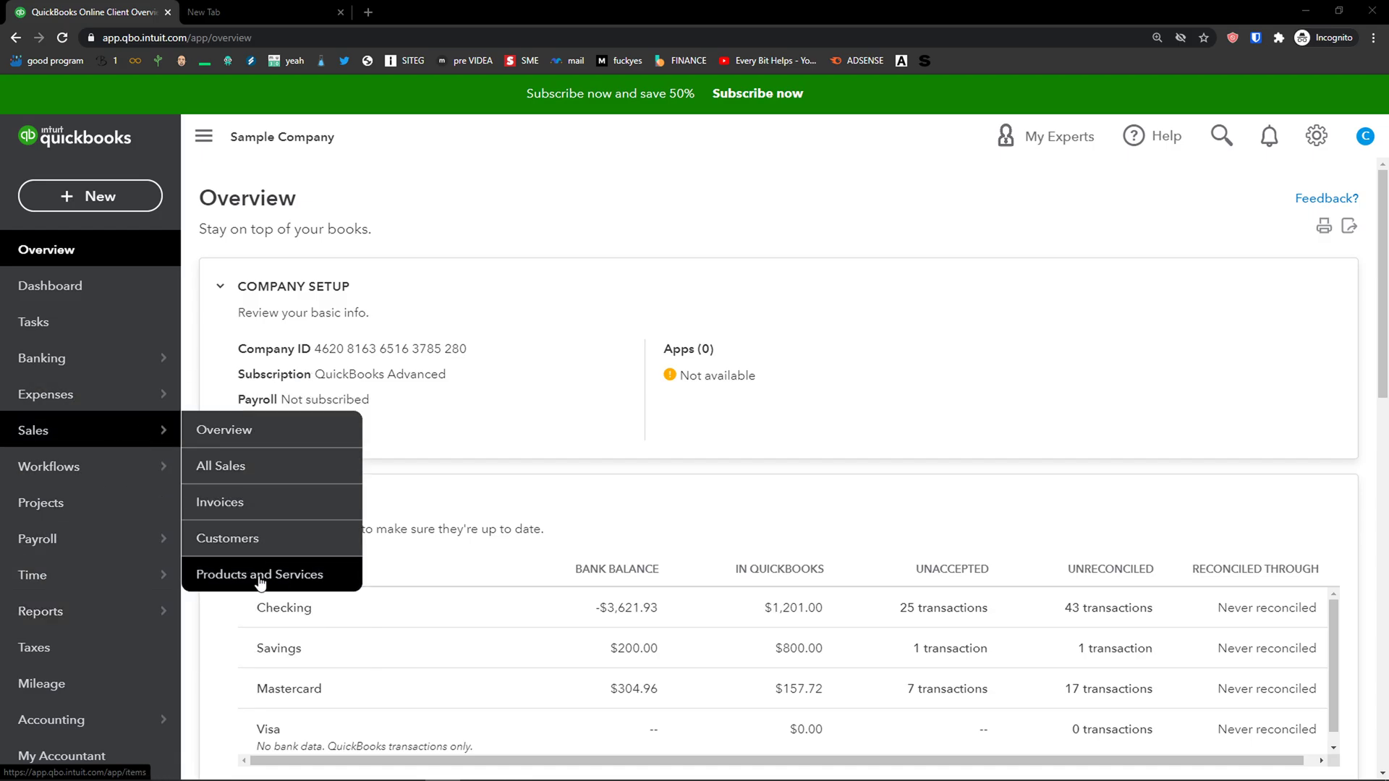
Start a new item from the Products and Services list, showing the item type choices
click(259, 575)
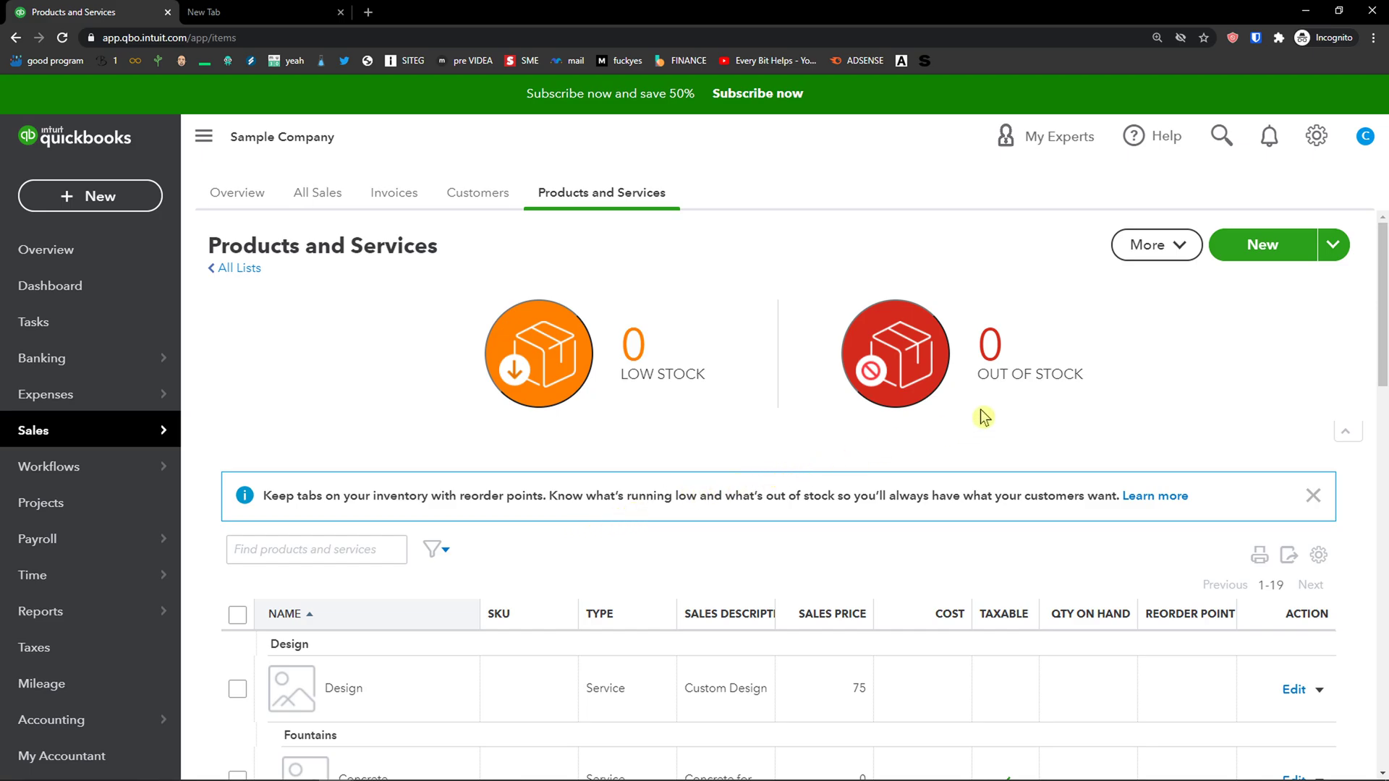
click(1262, 245)
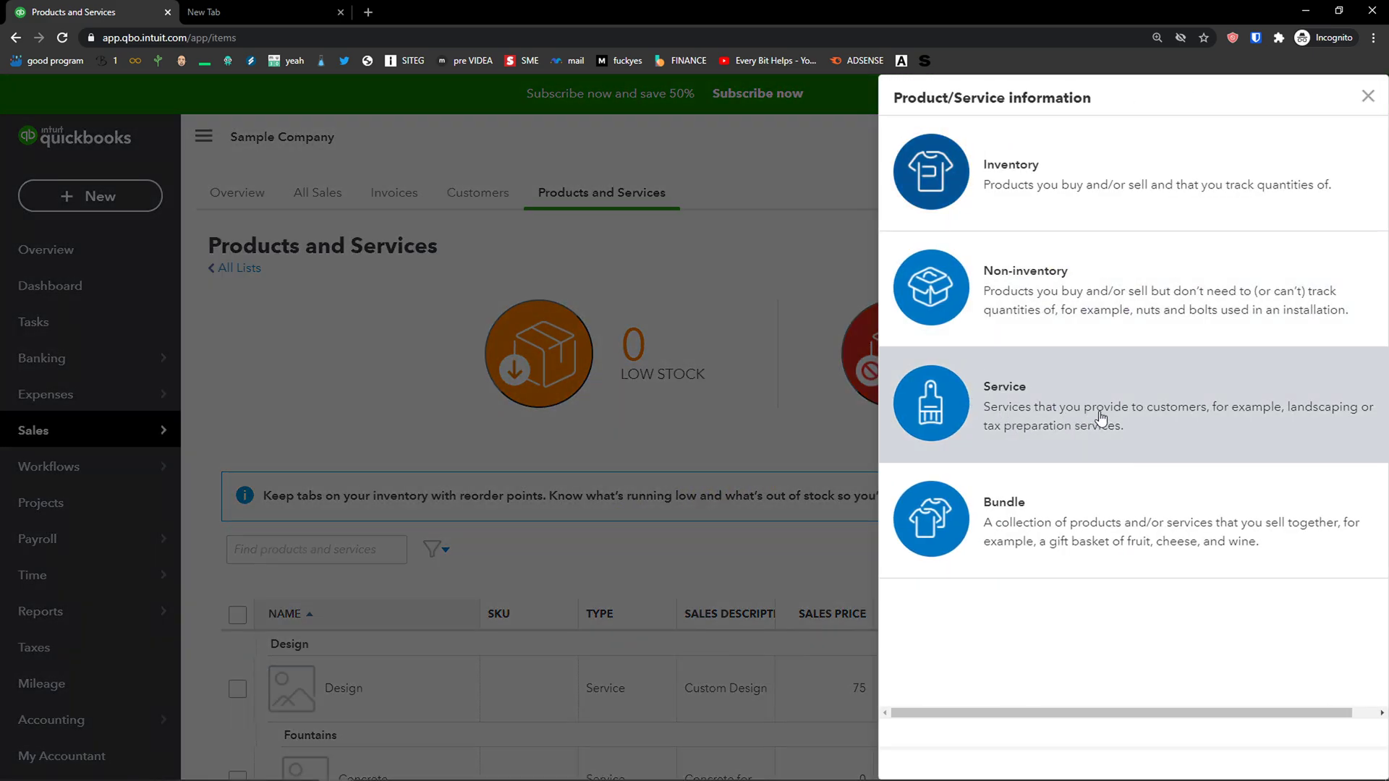
Choose Service as the item type and name it 'Baby Yoda Power'
click(1004, 386)
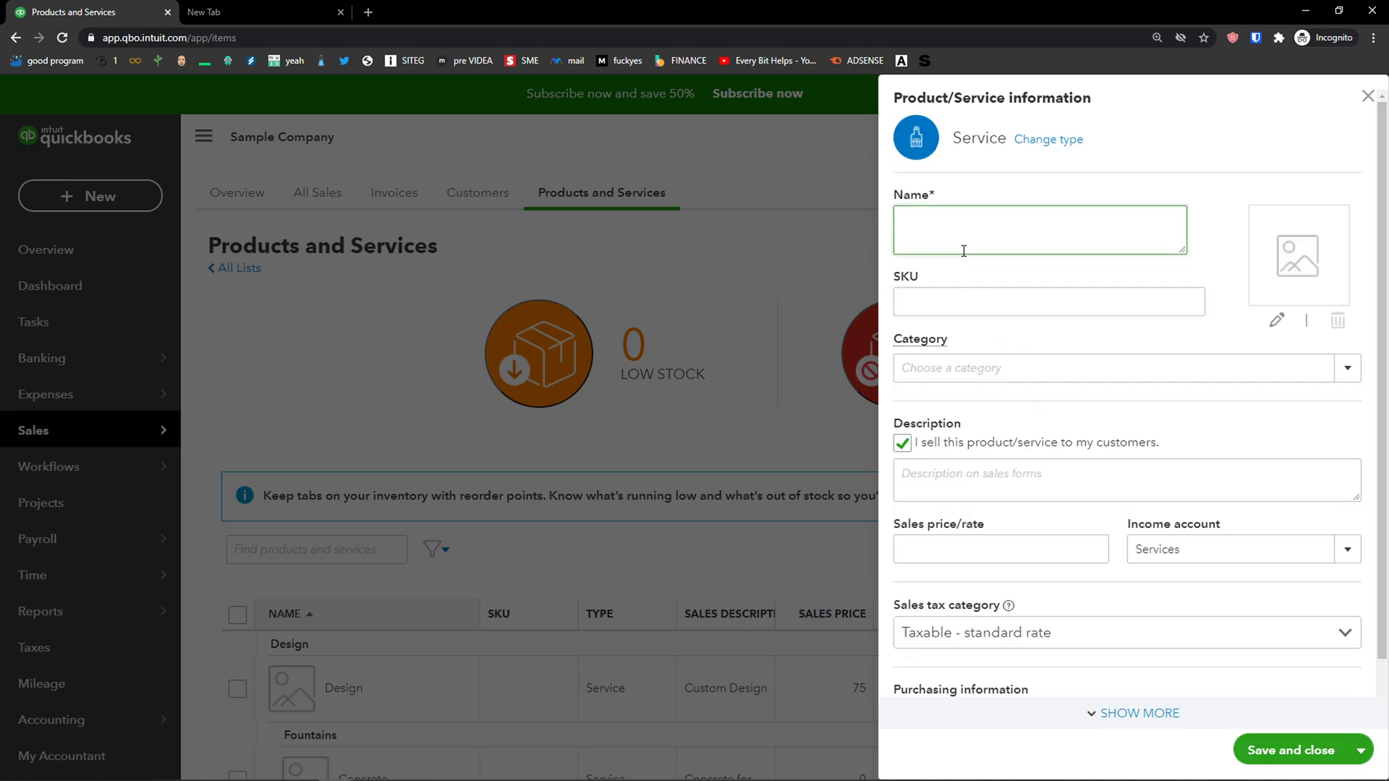
text(Baby Yoda Power)
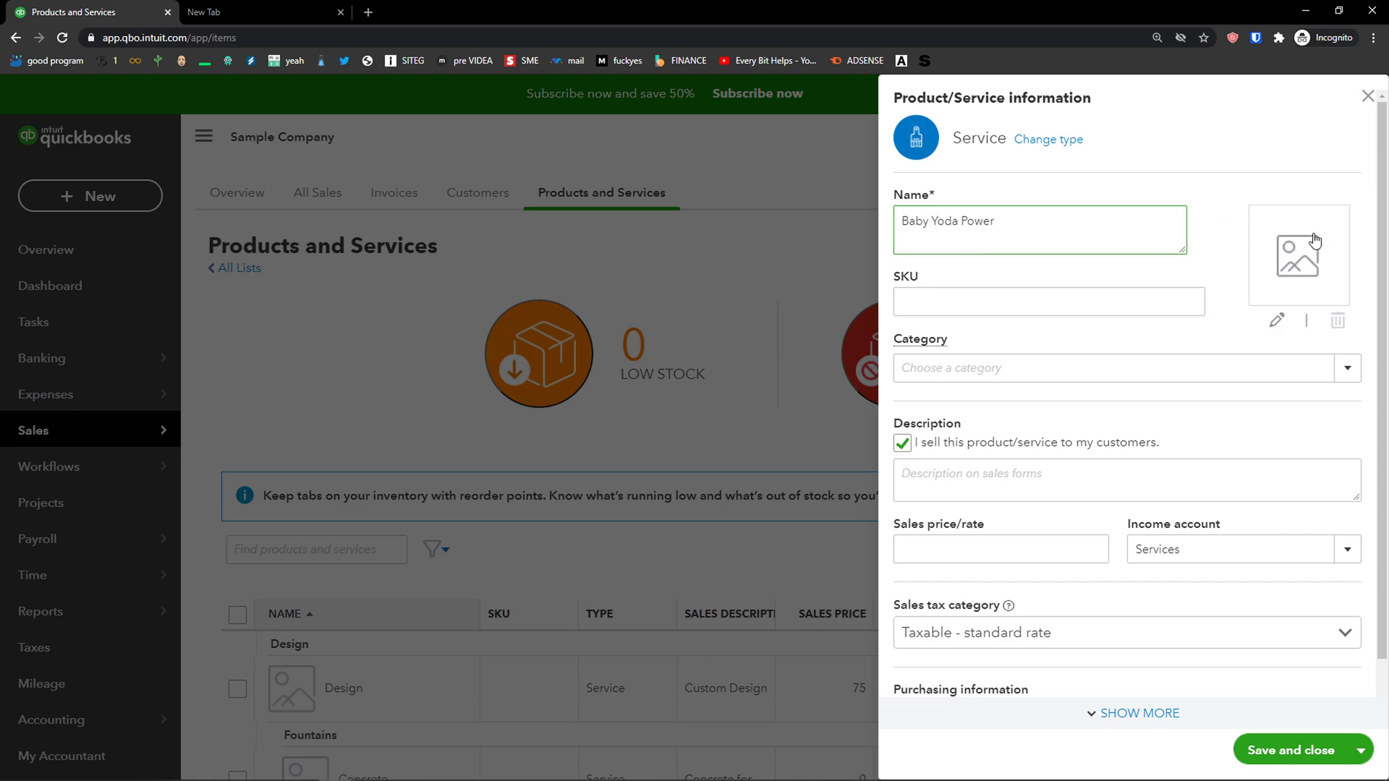
Attach baby-yoda.png as the service's image
click(1299, 255)
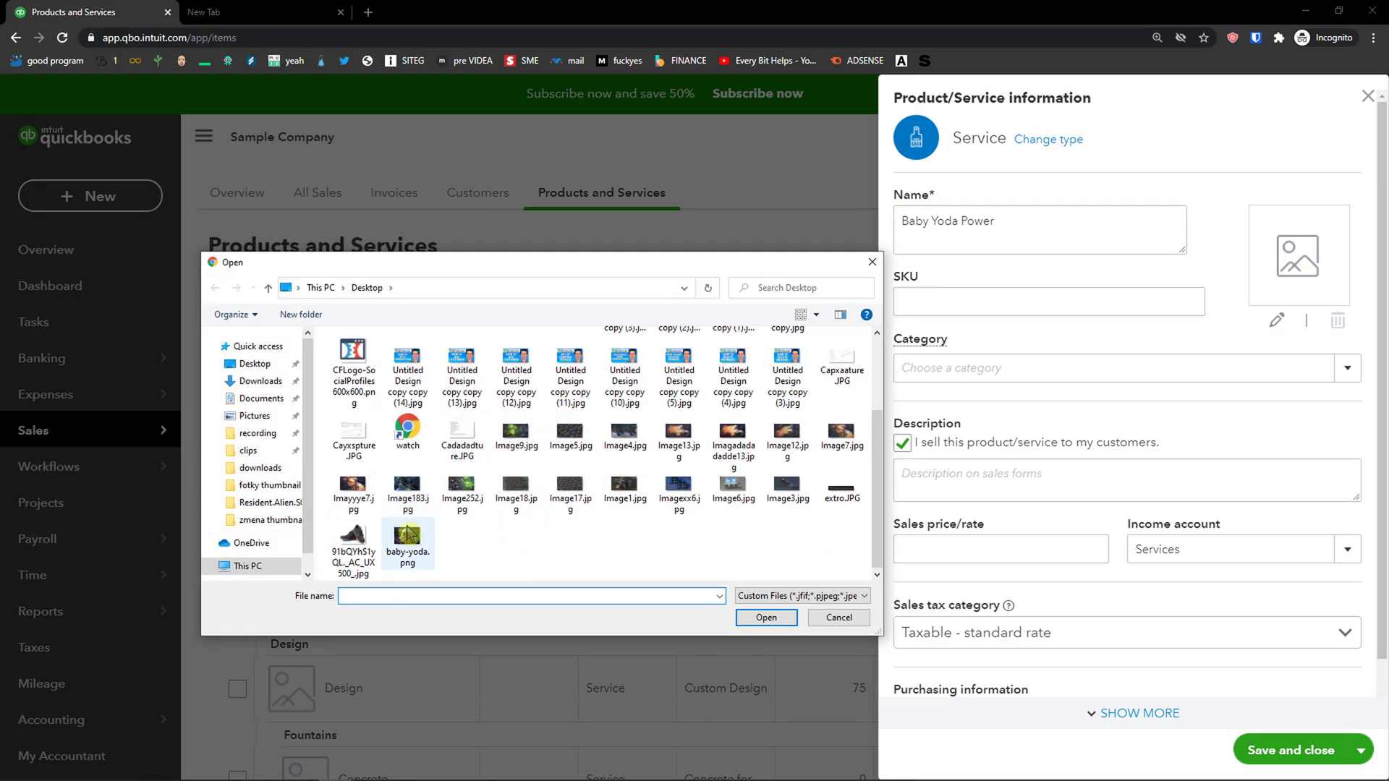
click(837, 618)
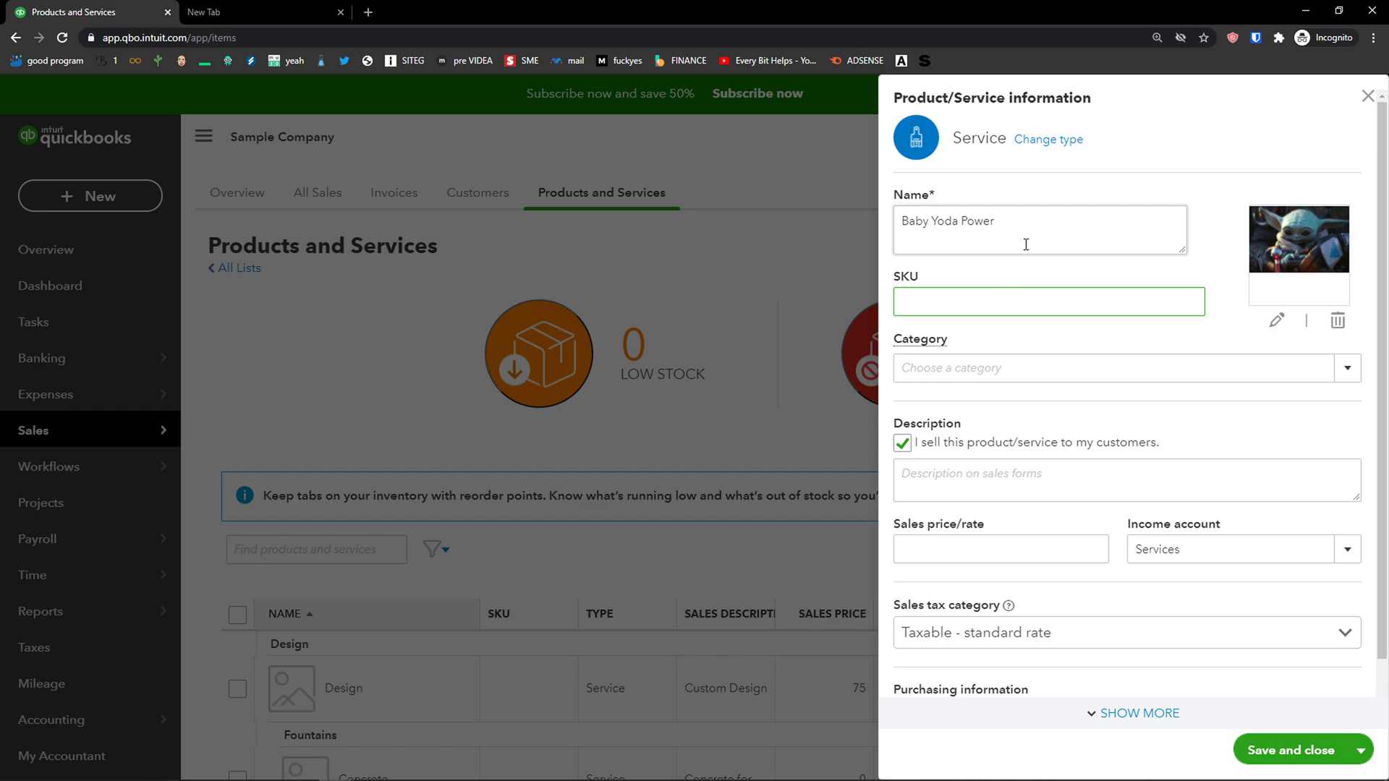
click(1048, 301)
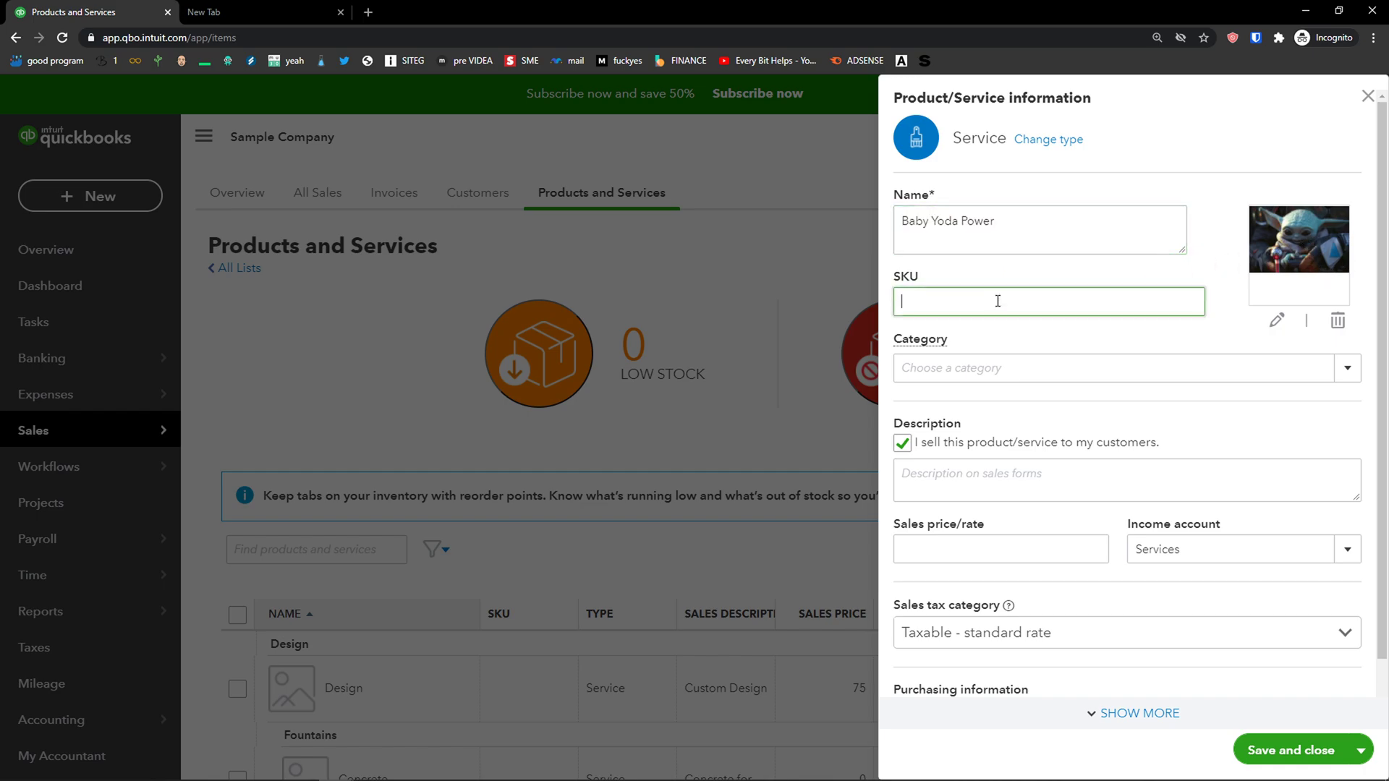
Add a new category 'power of yoda' and assign it to the service
click(1126, 368)
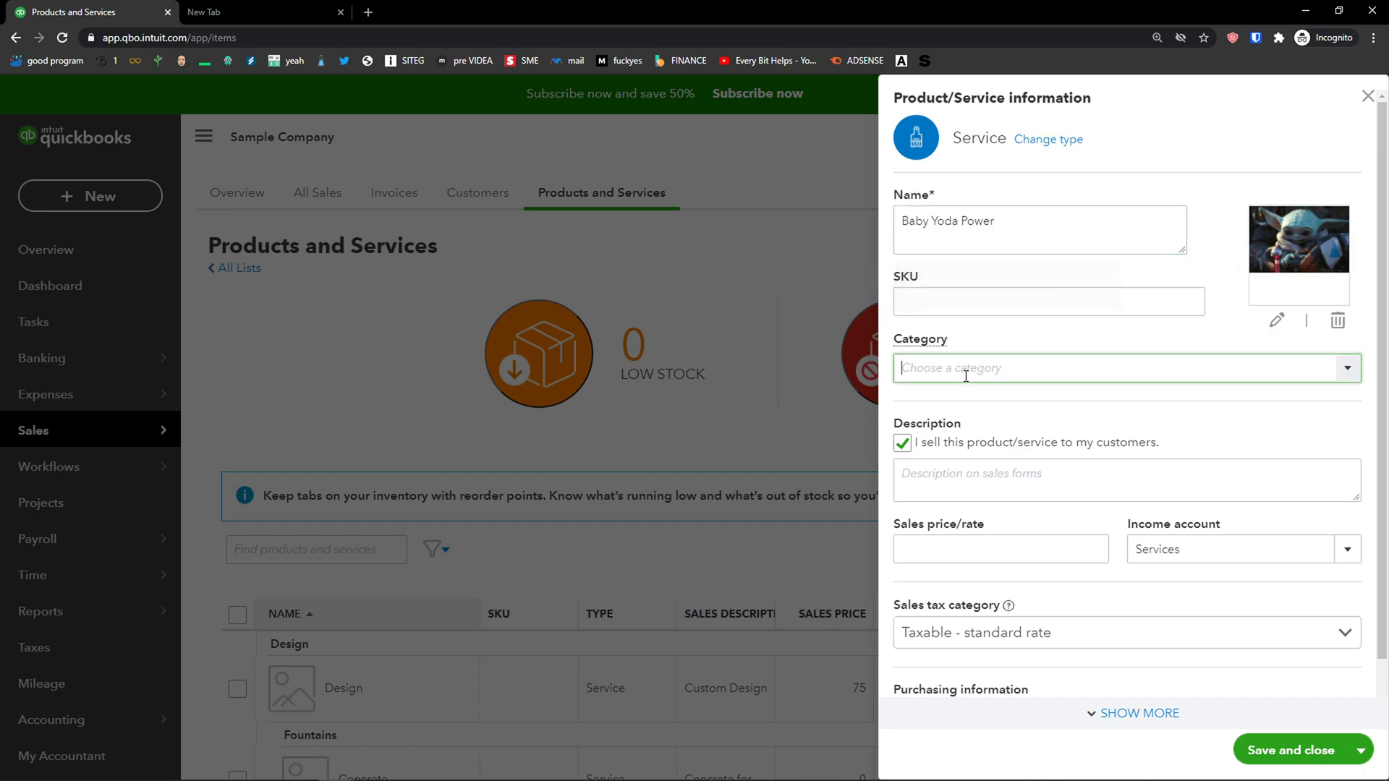
click(1126, 368)
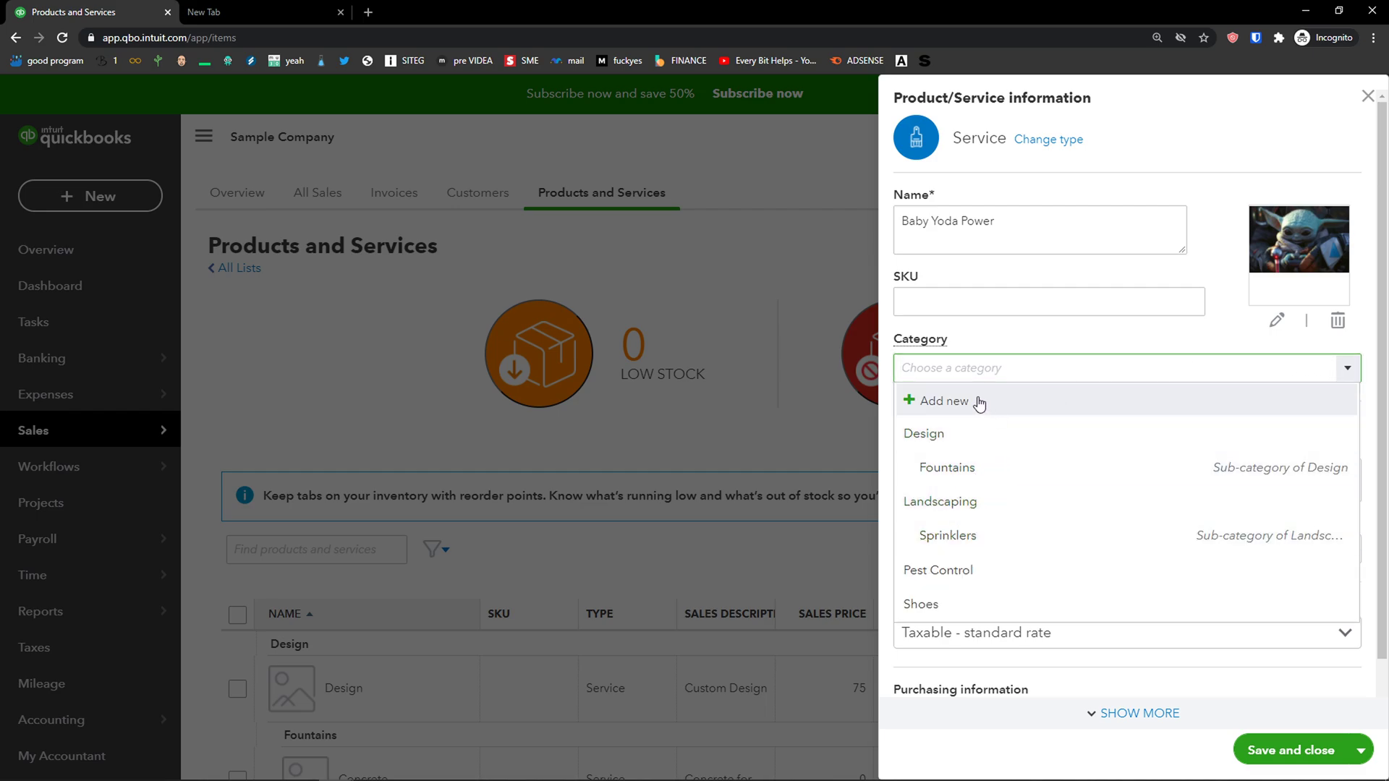
click(947, 401)
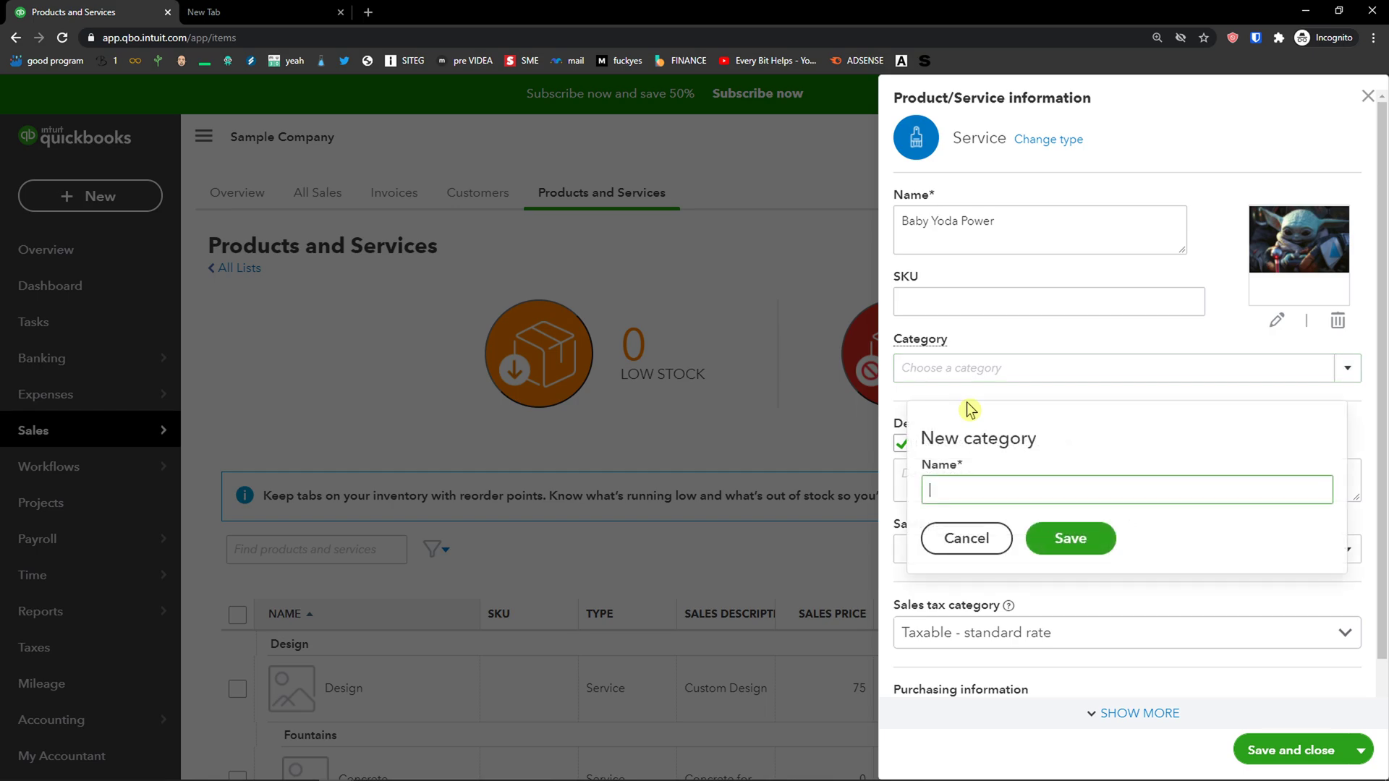
text(power of yoda)
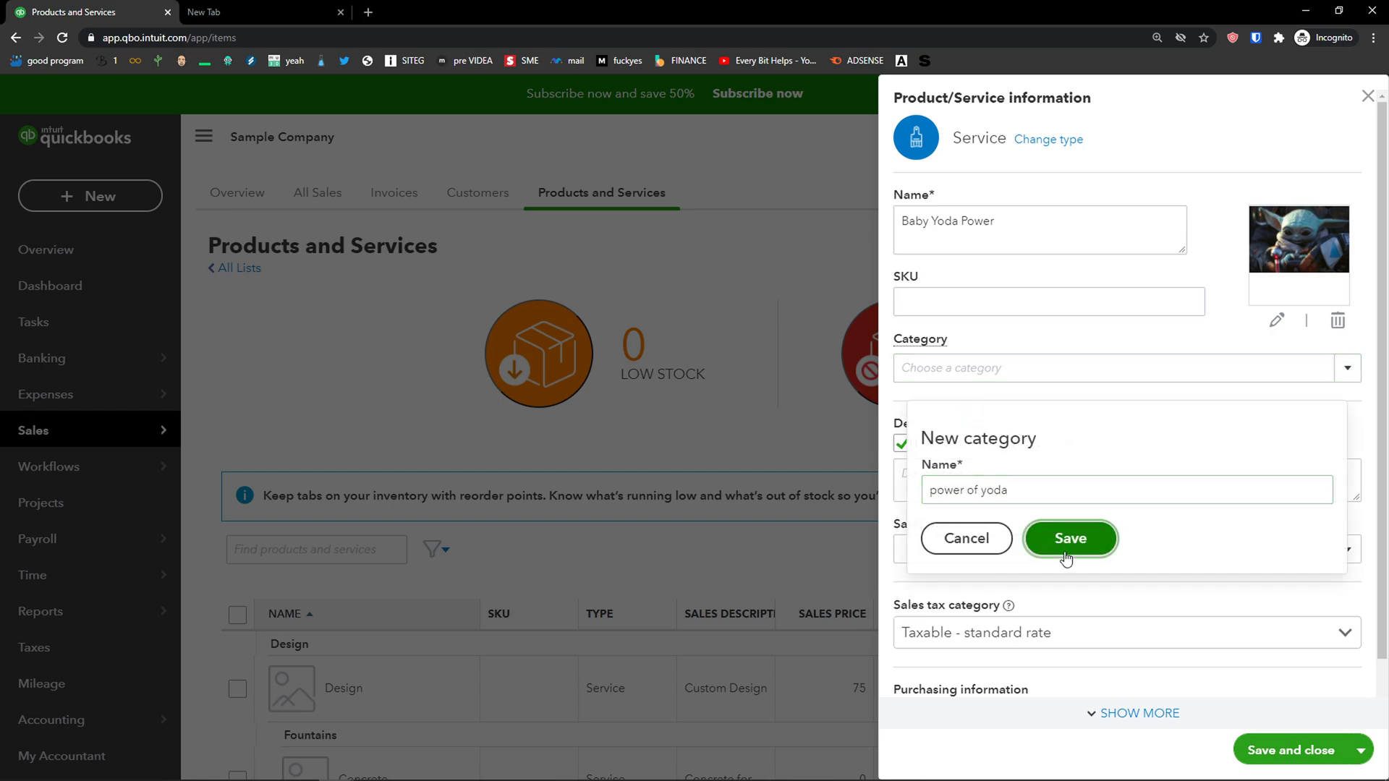
click(1070, 538)
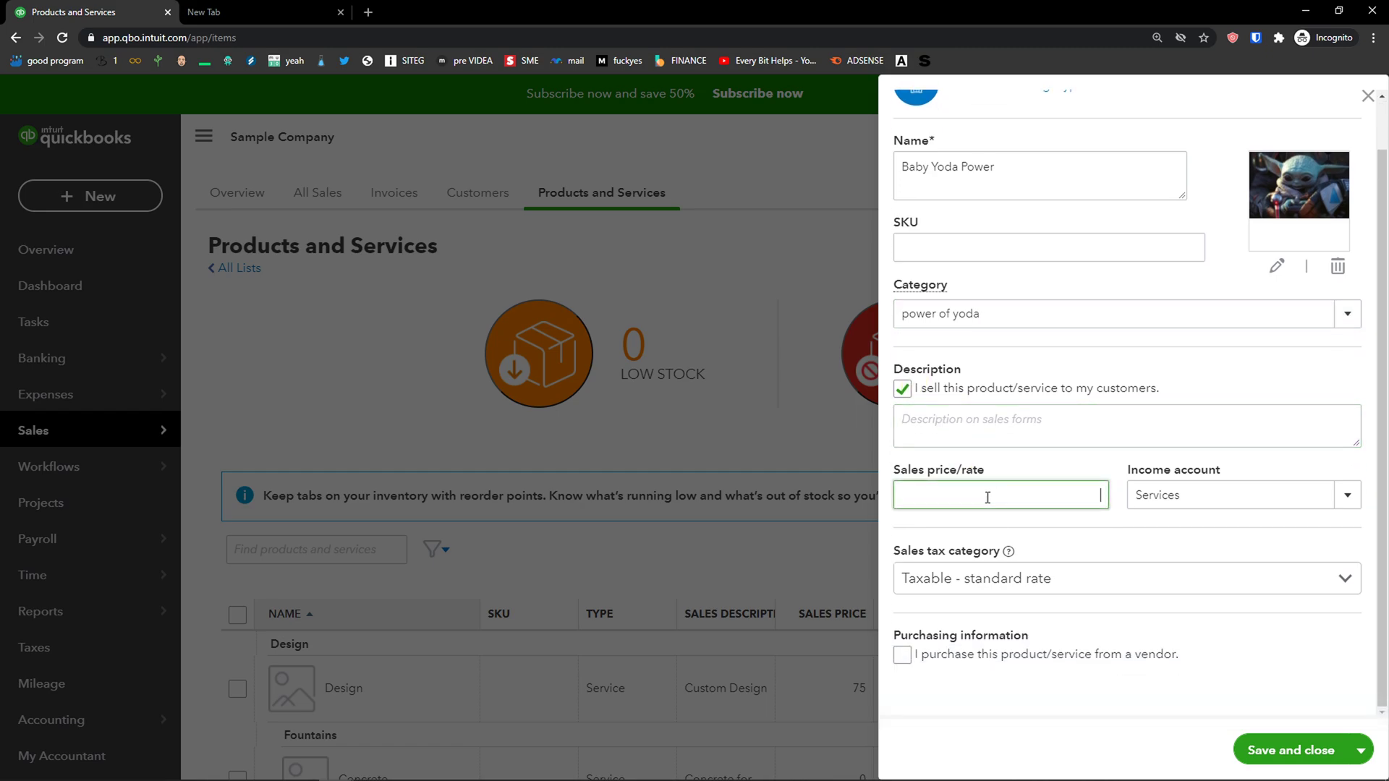
Set the sales price to 50 and mark the service as purchased from a vendor
text(50)
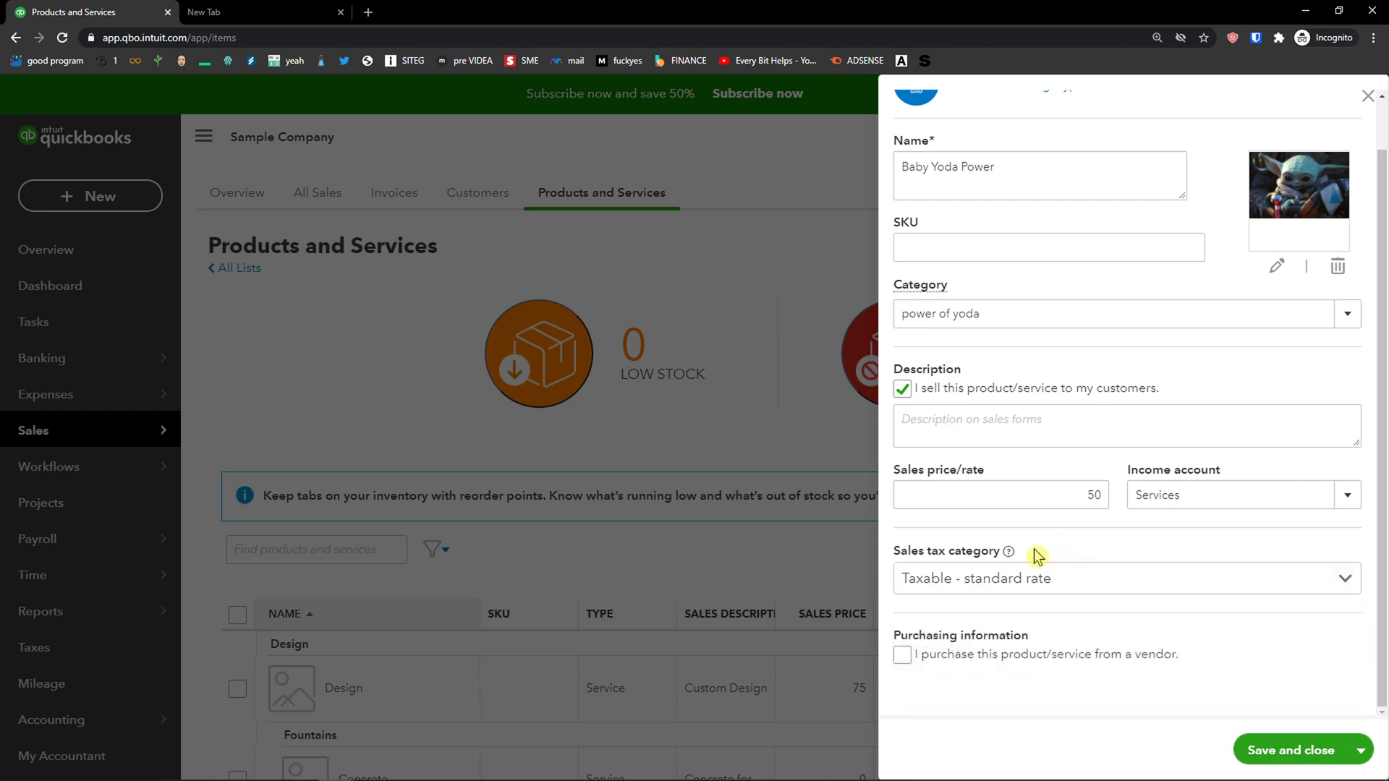
click(903, 654)
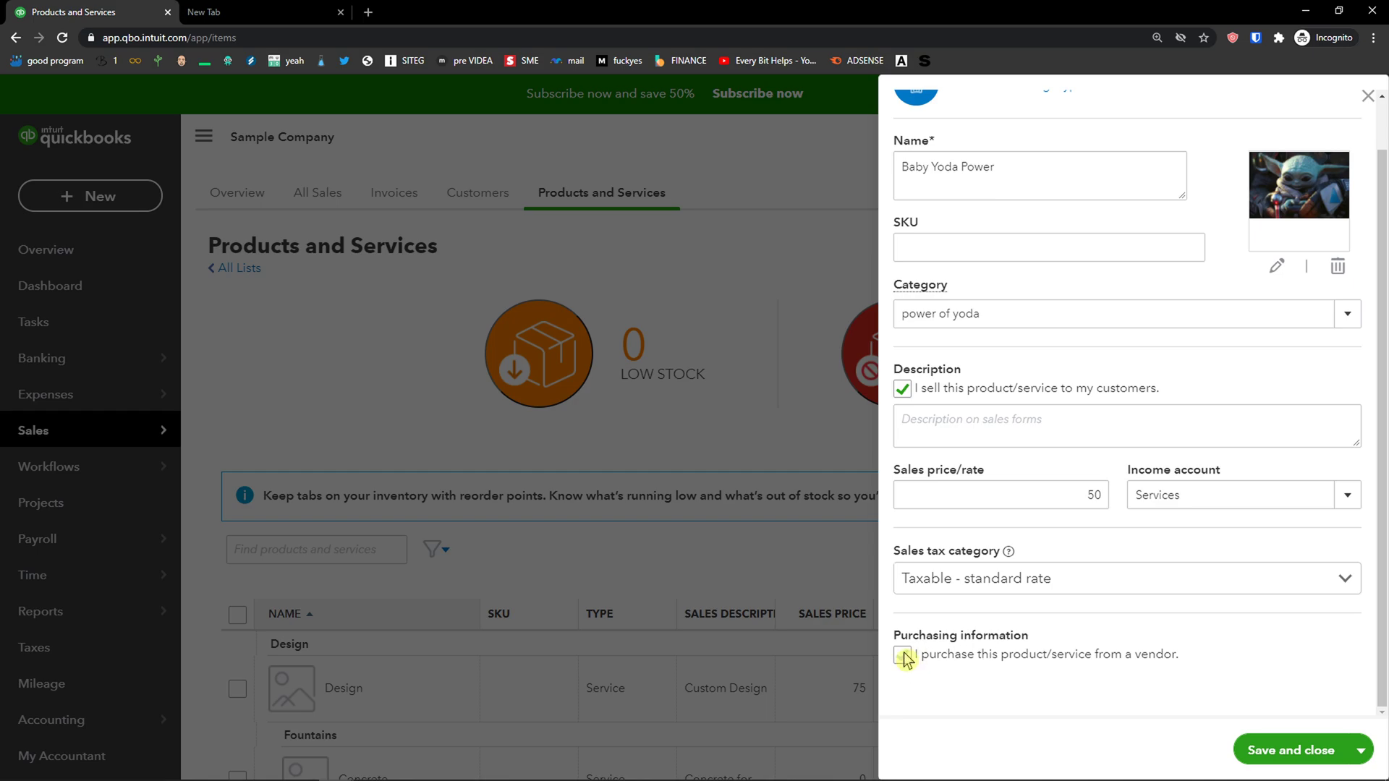
click(902, 654)
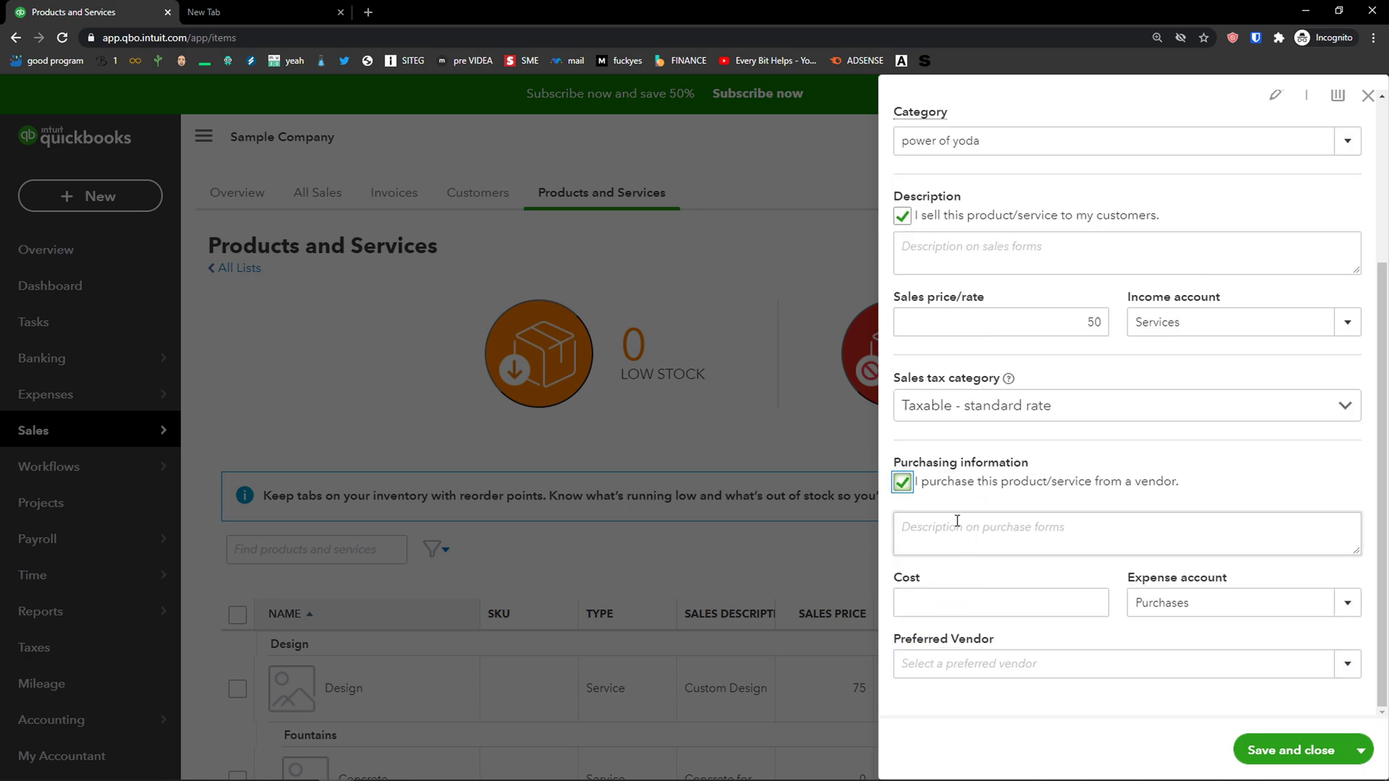
mouse_move(956, 581)
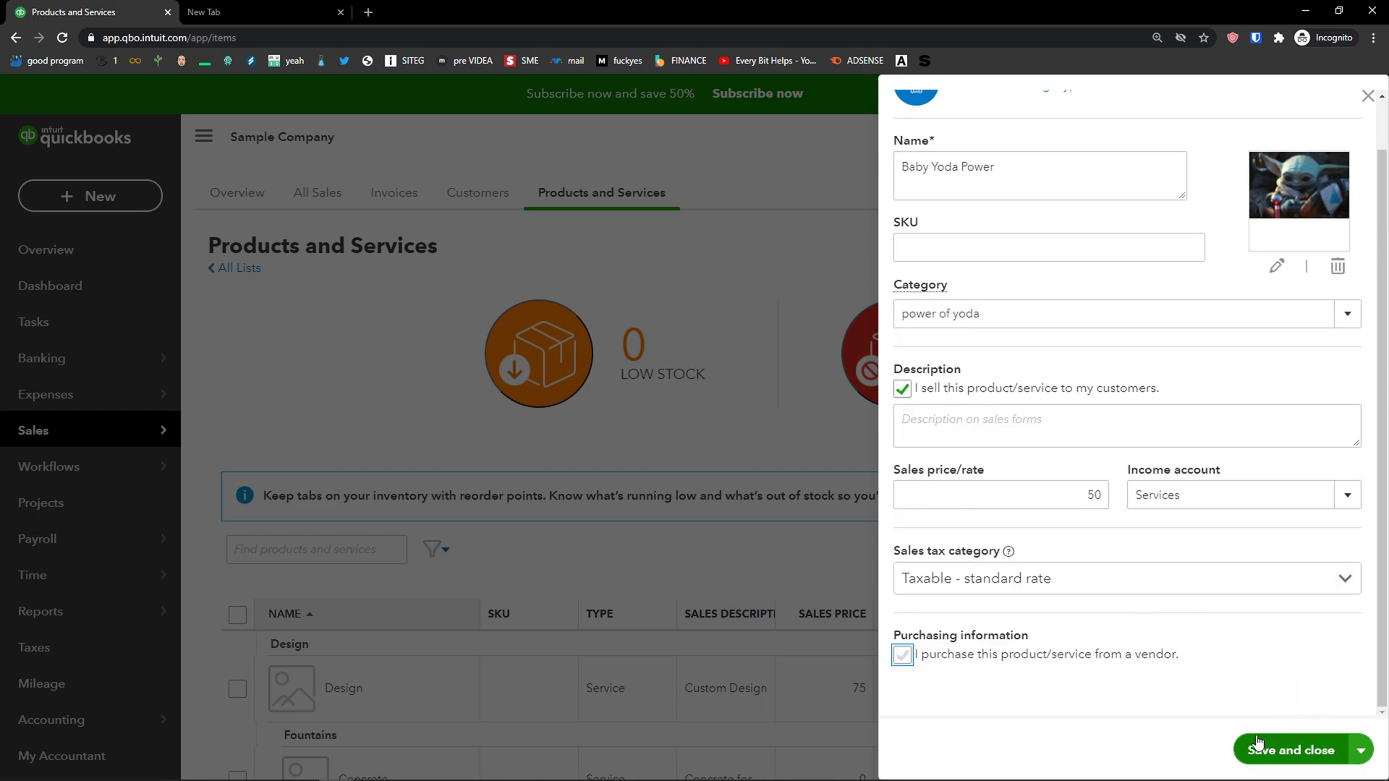
Save and close the Baby Yoda Power service, returning to the list
click(901, 656)
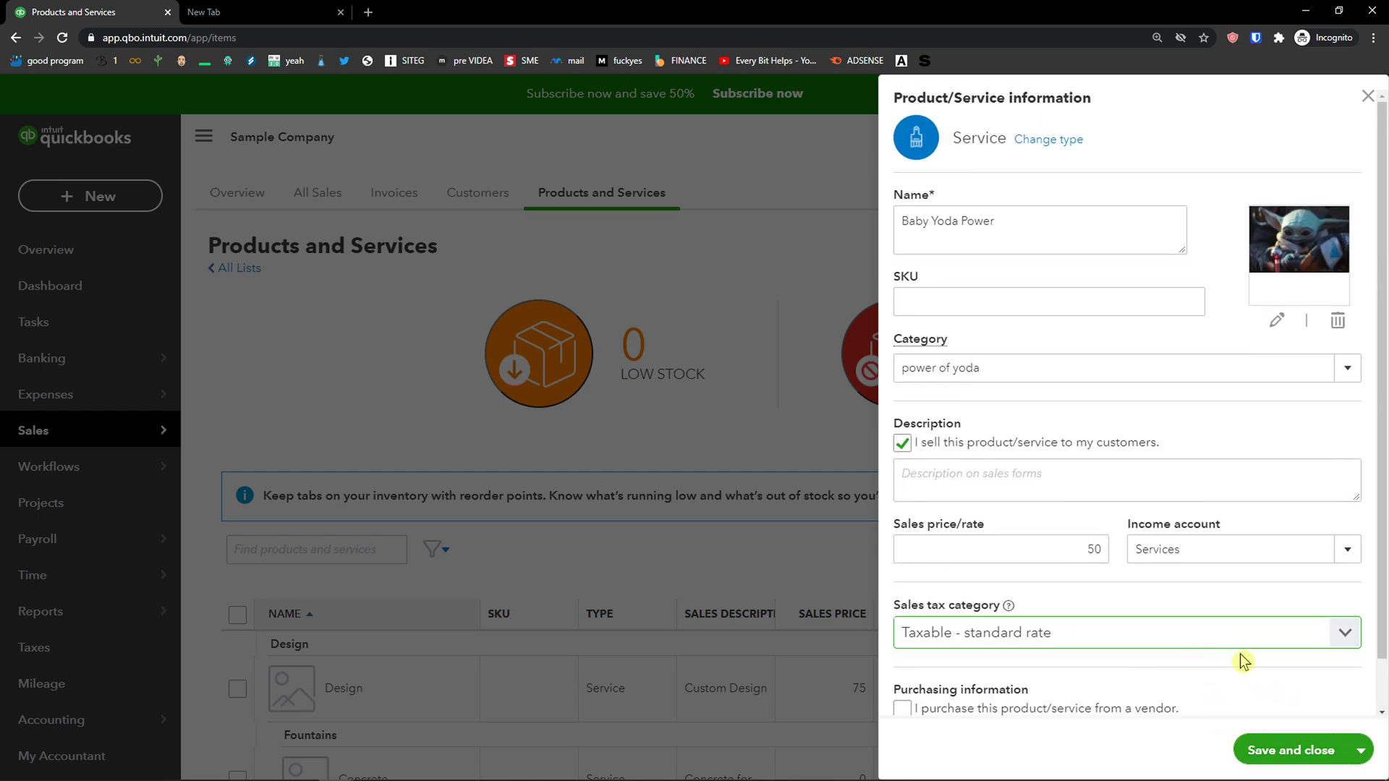
click(1295, 750)
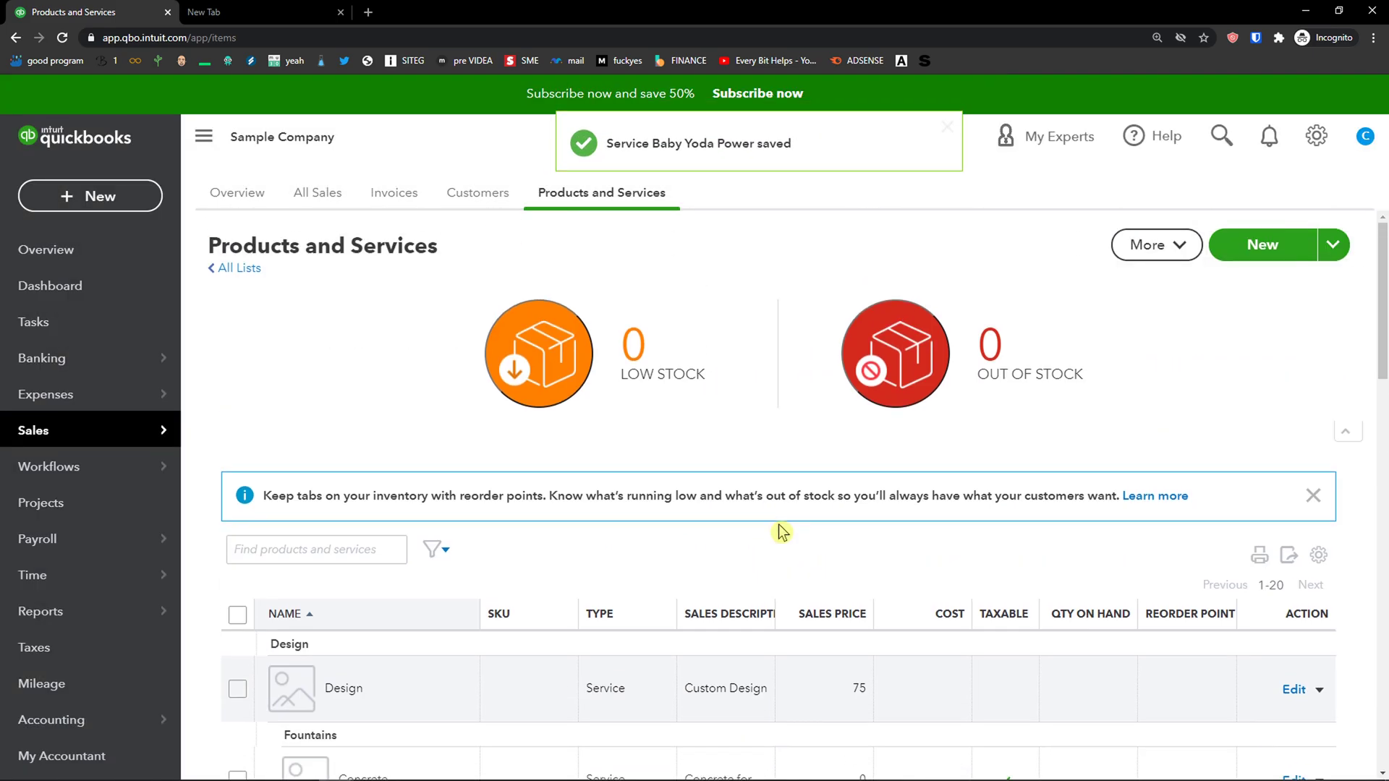
mouse_move(434, 447)
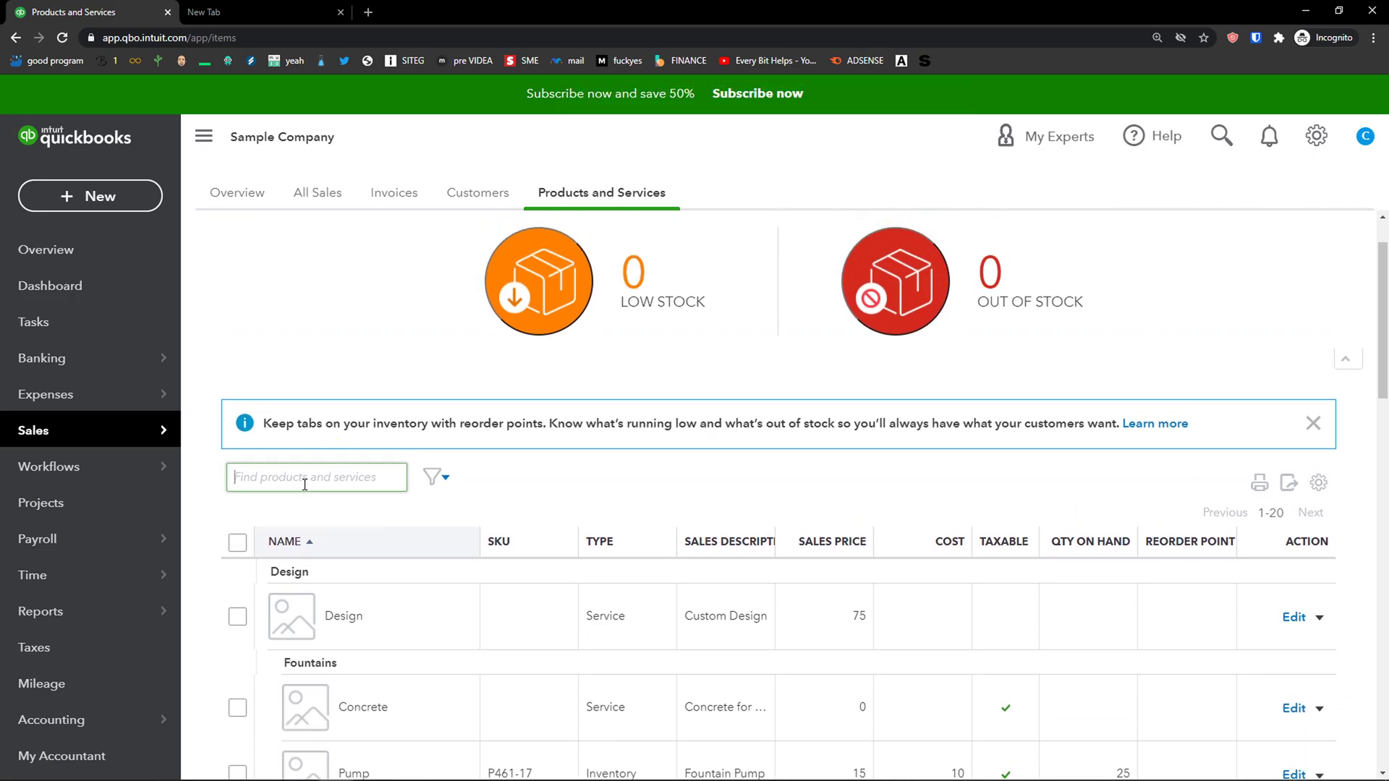
Search 'yoda' and reopen Baby Yoda Power's details to verify price 50
text(y)
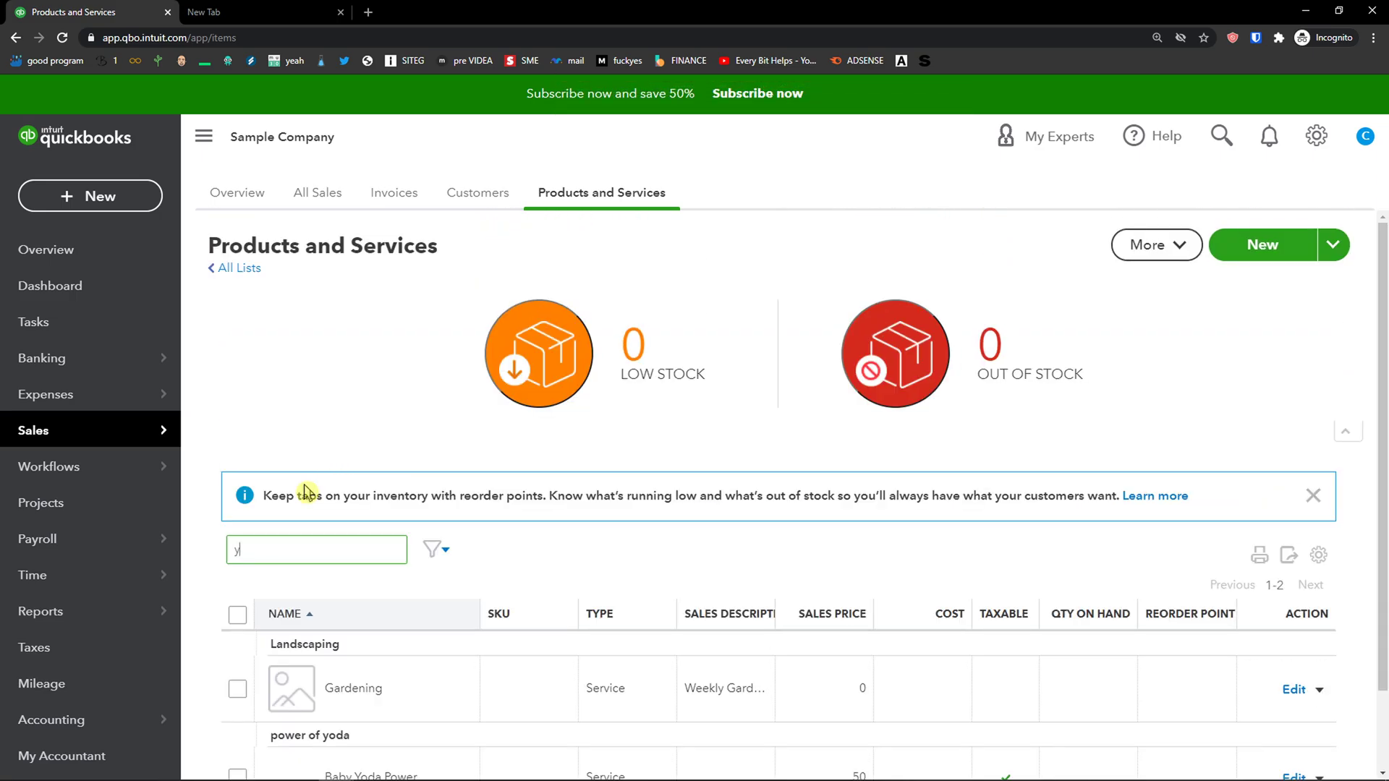
text(yoda)
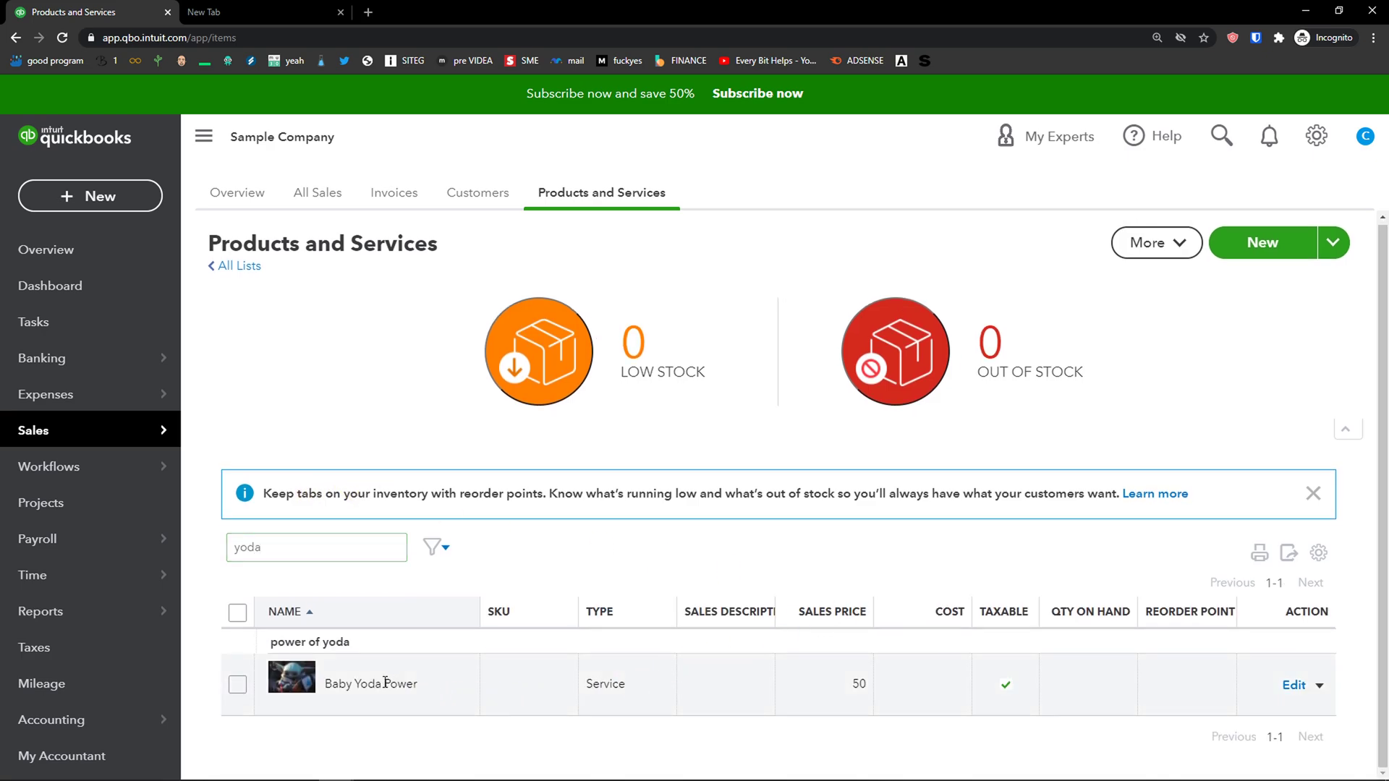
click(1320, 684)
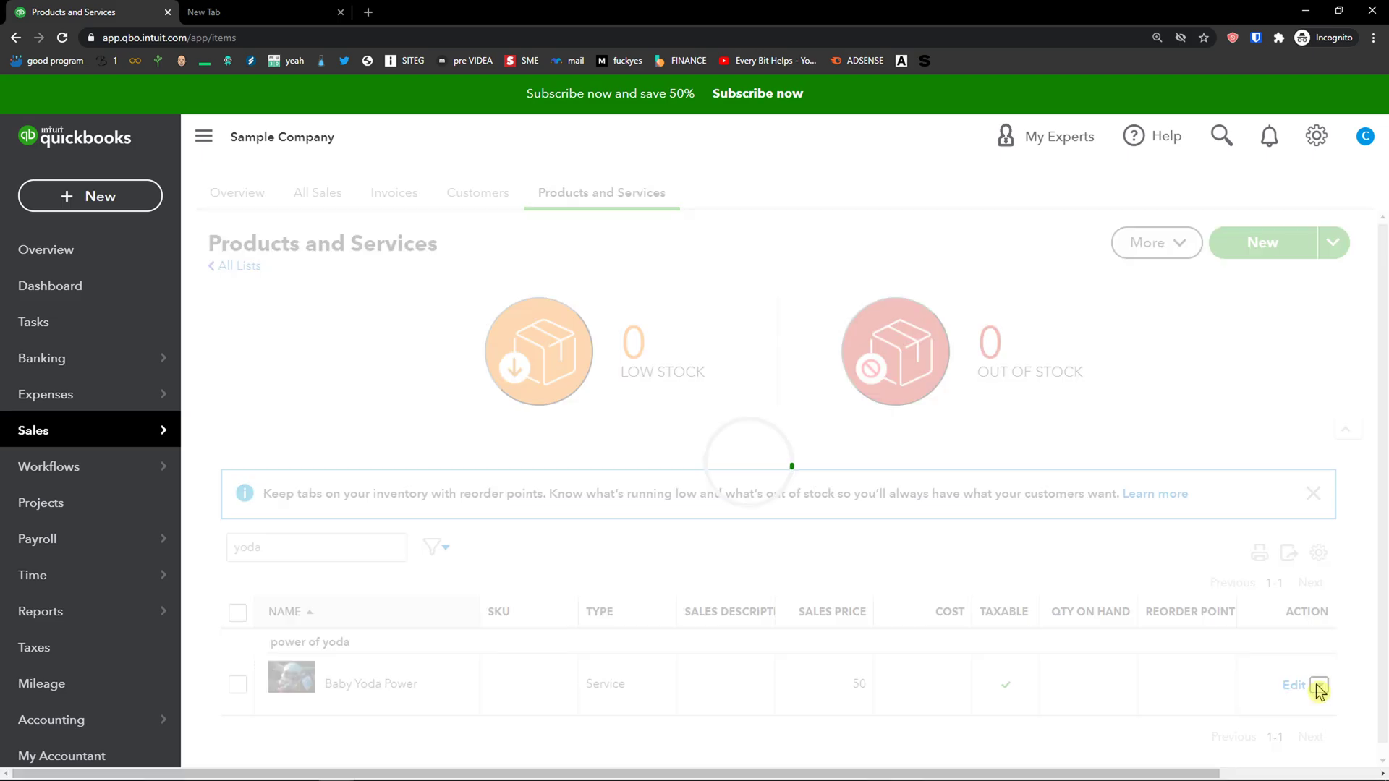
click(1292, 685)
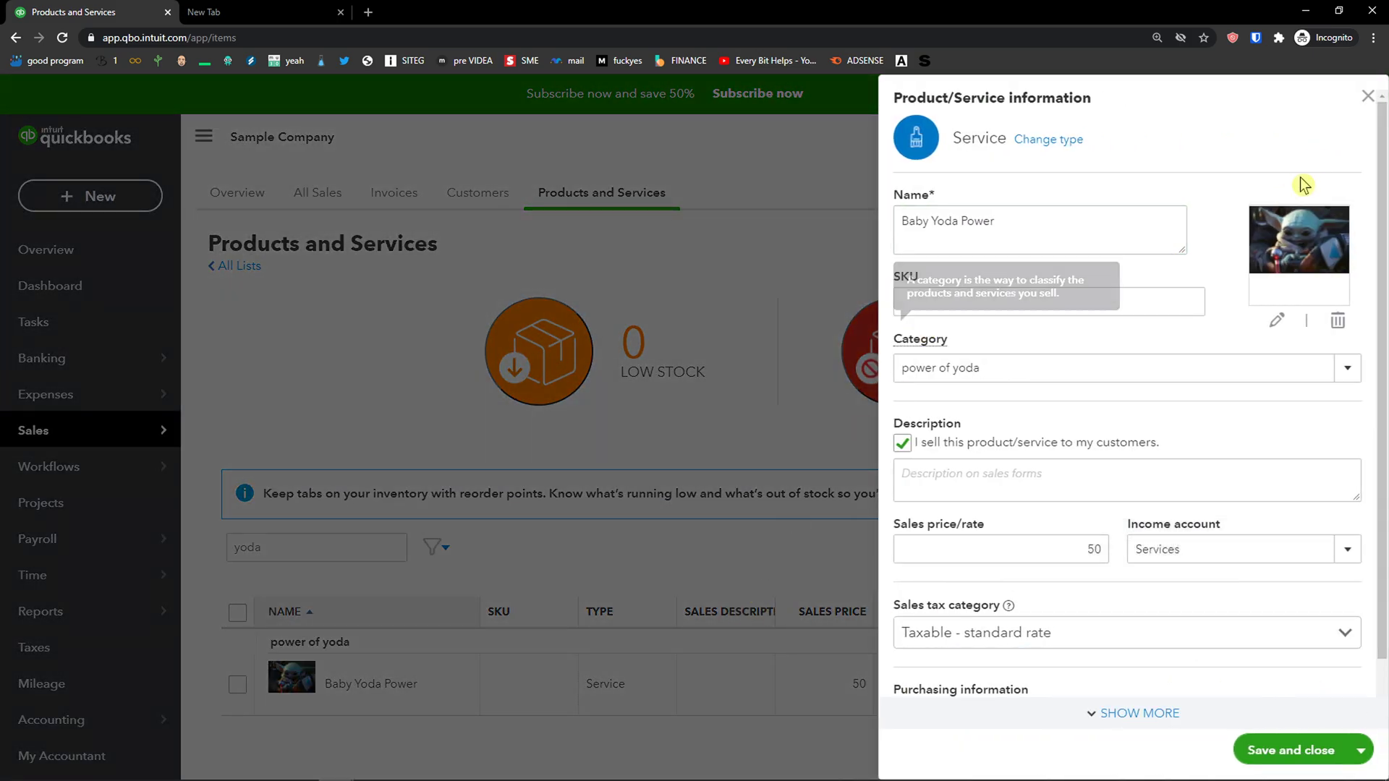